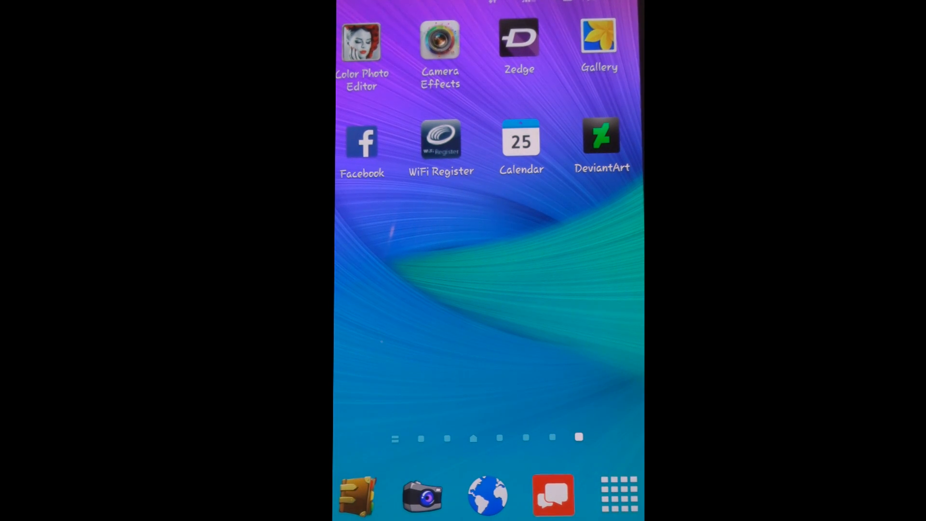
{"action": "scroll", "scroll_direction": "left", "scroll_amount": 3}
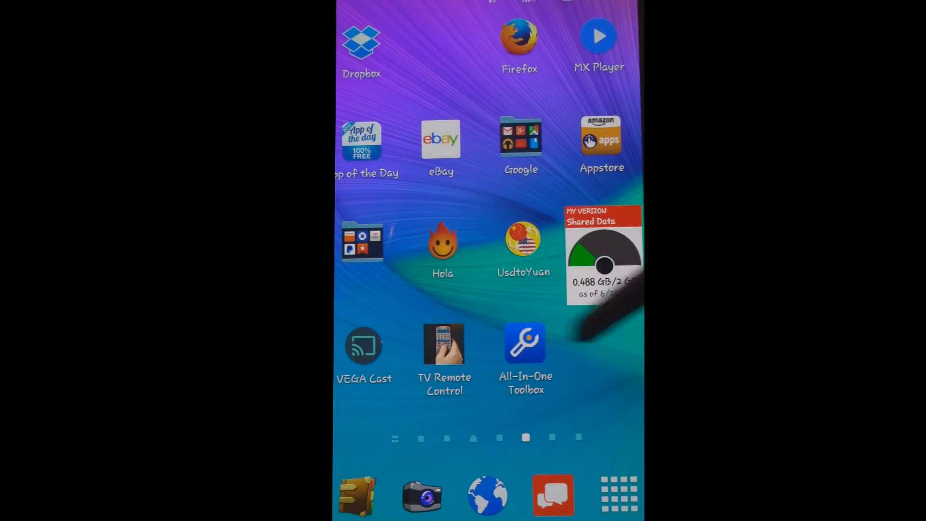
{"action": "scroll", "scroll_direction": "right", "scroll_amount": 3}
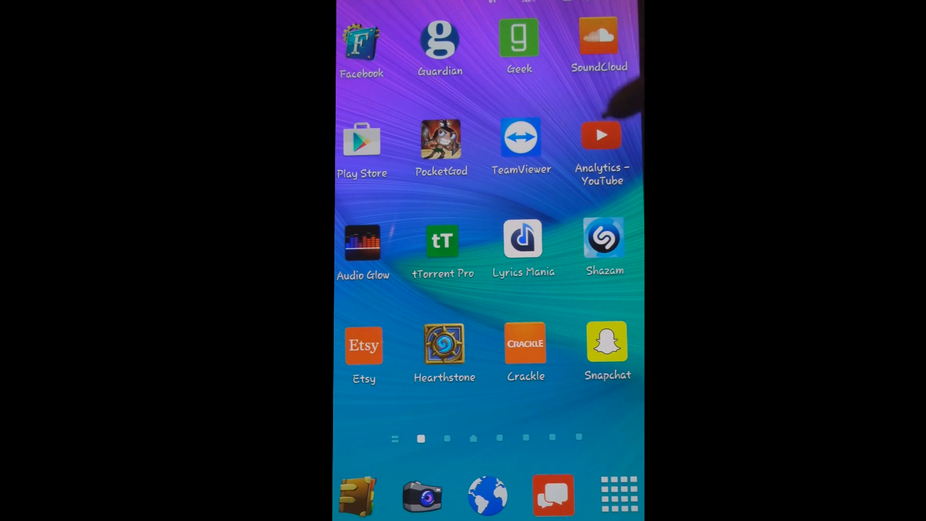
{"action": "scroll", "scroll_direction": "left", "scroll_amount": 3}
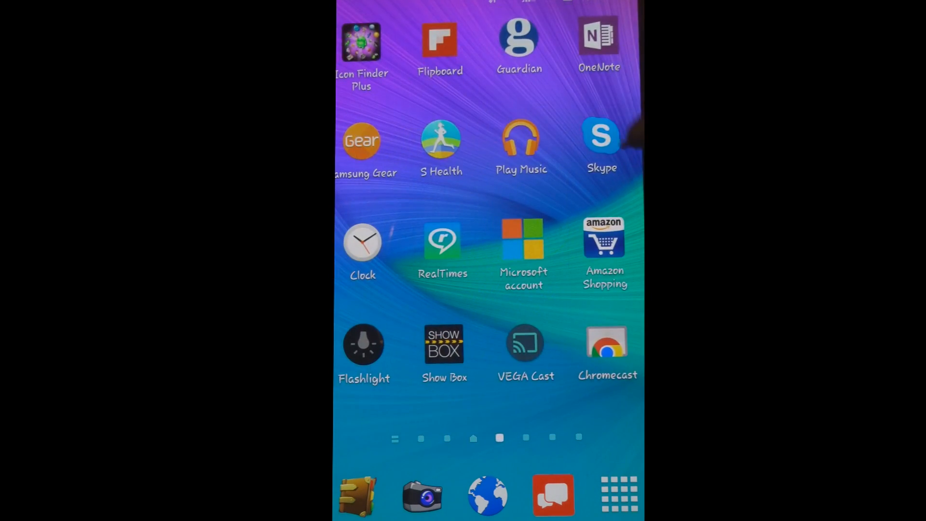